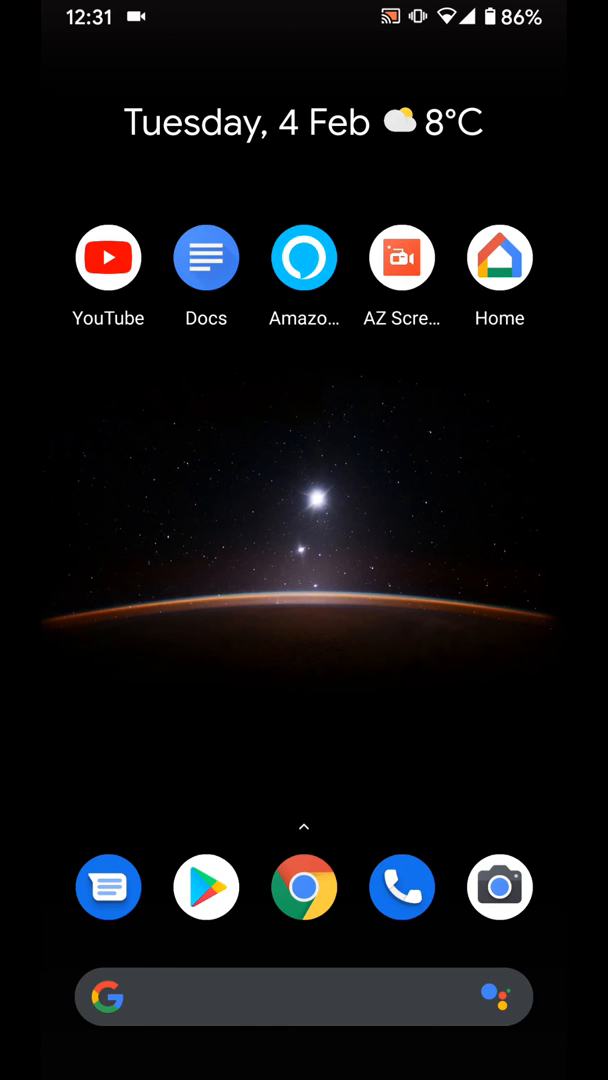
Launch Amazon Alexa and show its main menu with Lists, Routines and Settings
left_click(304, 257)
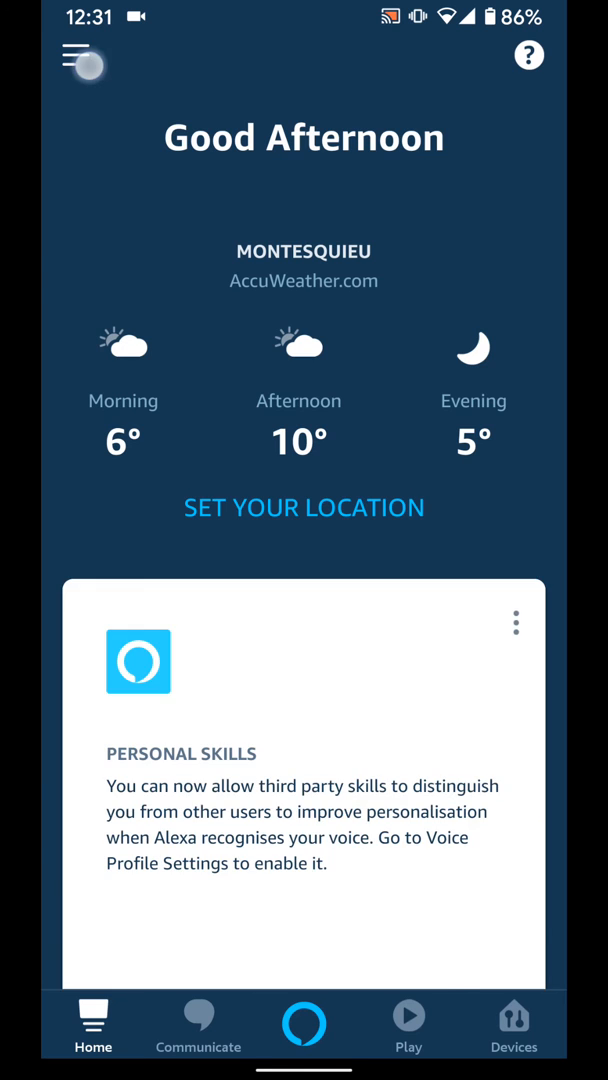
left_click(74, 55)
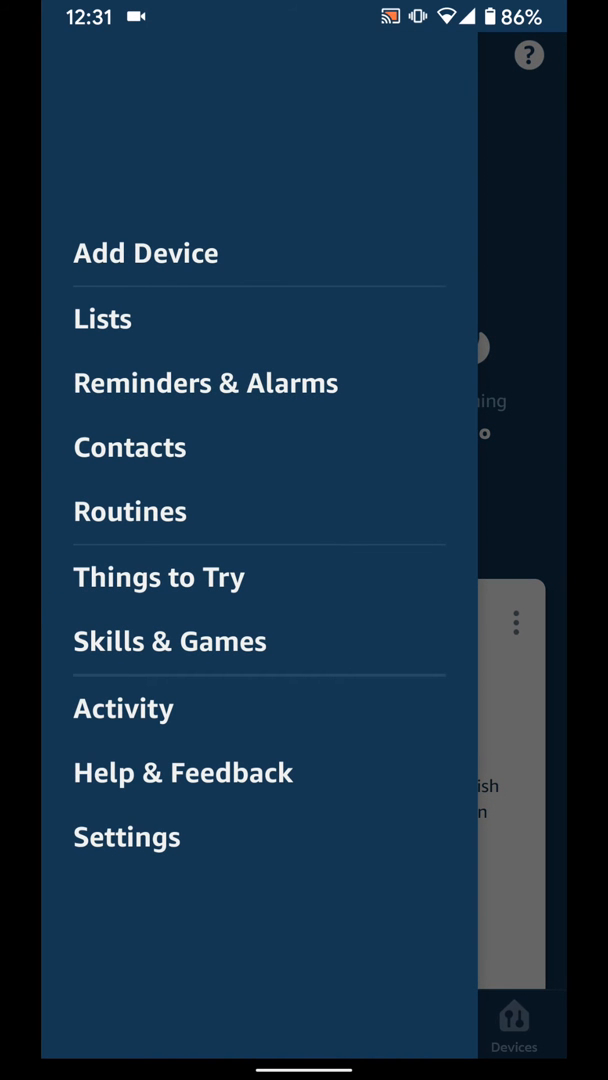
Confirm the traffic route from St Michaels Road, Cirencester to Bath Road, Hounslow TW3 3DH
left_click(126, 837)
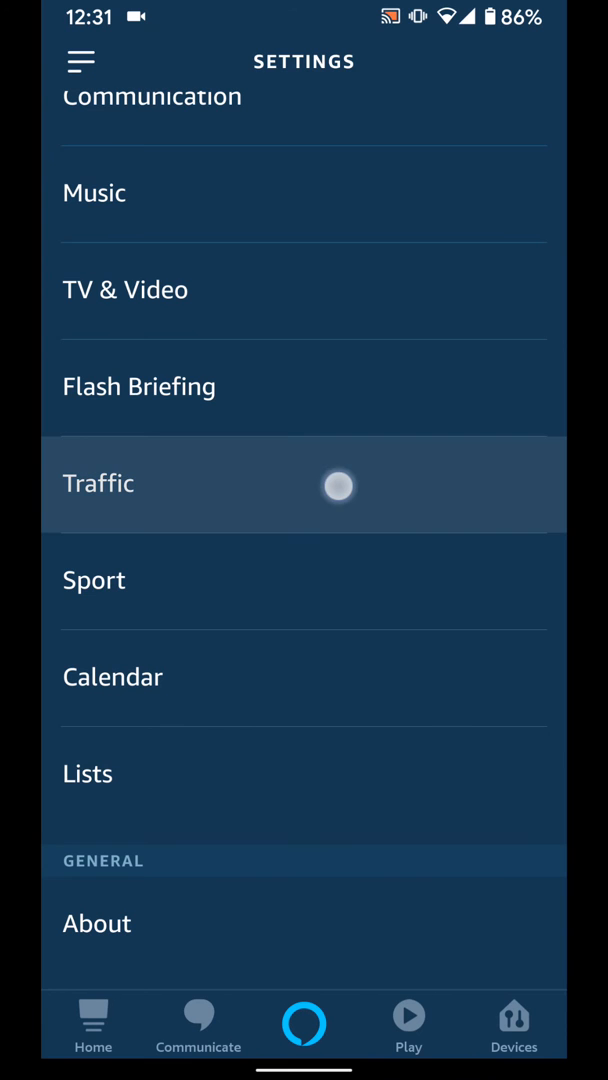
left_click(98, 483)
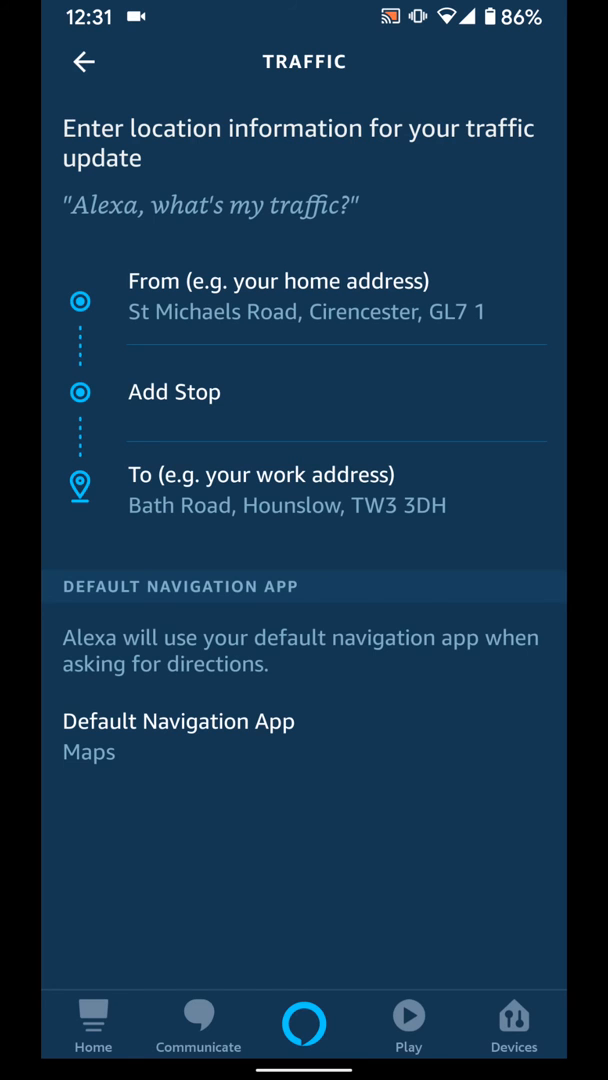
left_click(287, 490)
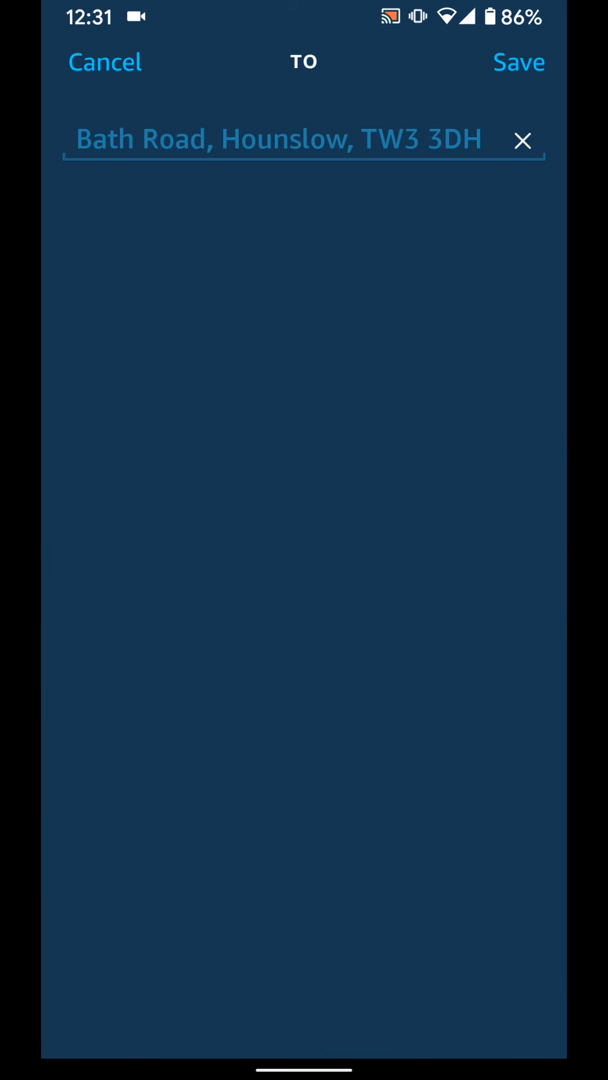
left_click(519, 62)
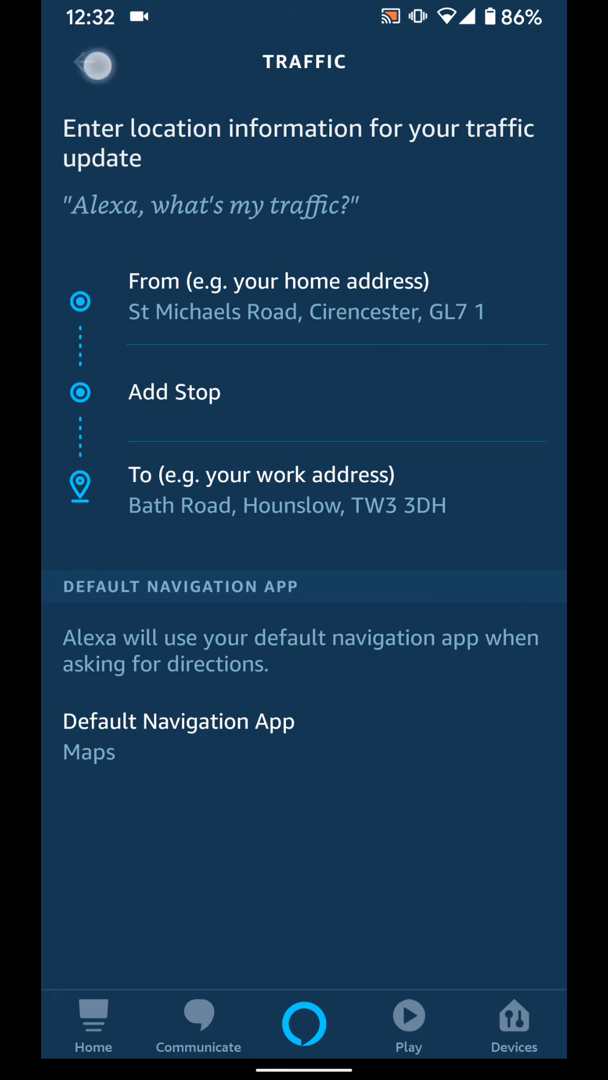
Leave Traffic settings for the Routines list and start a blank new routine
left_click(80, 62)
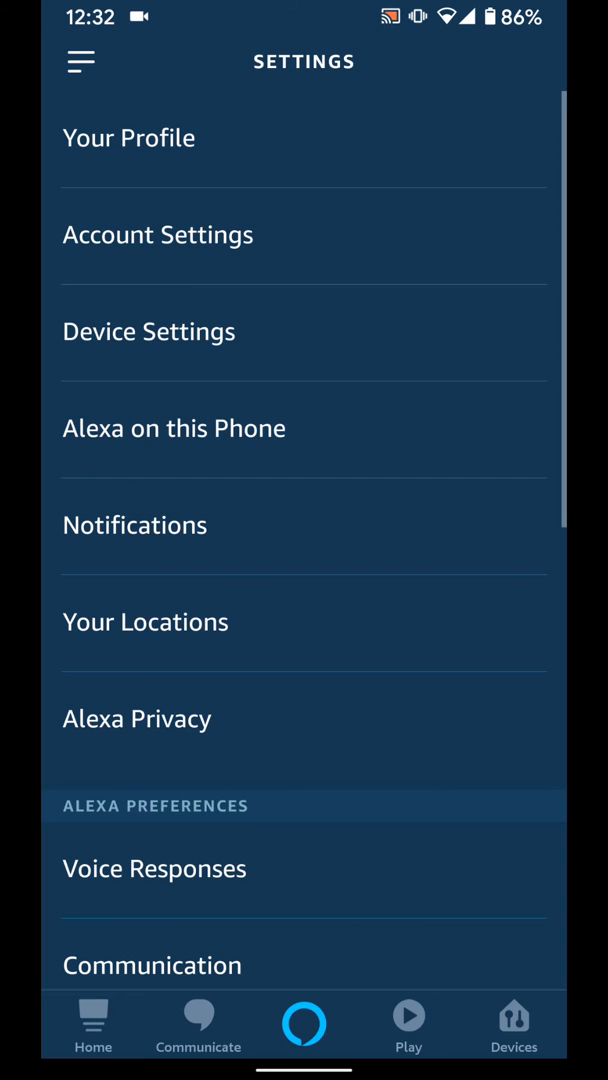
left_click(92, 1024)
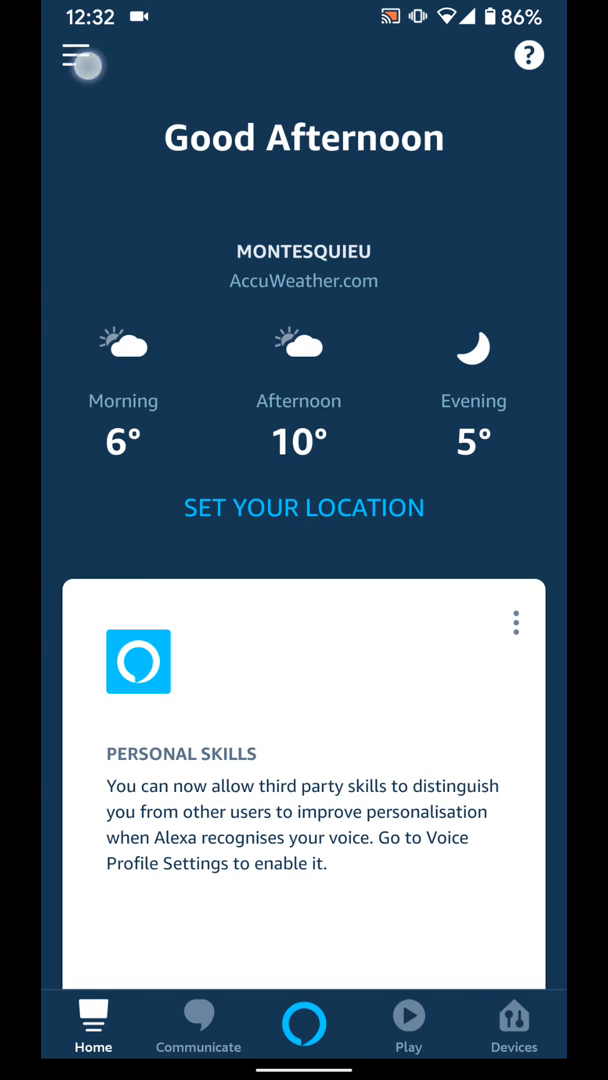
left_click(75, 54)
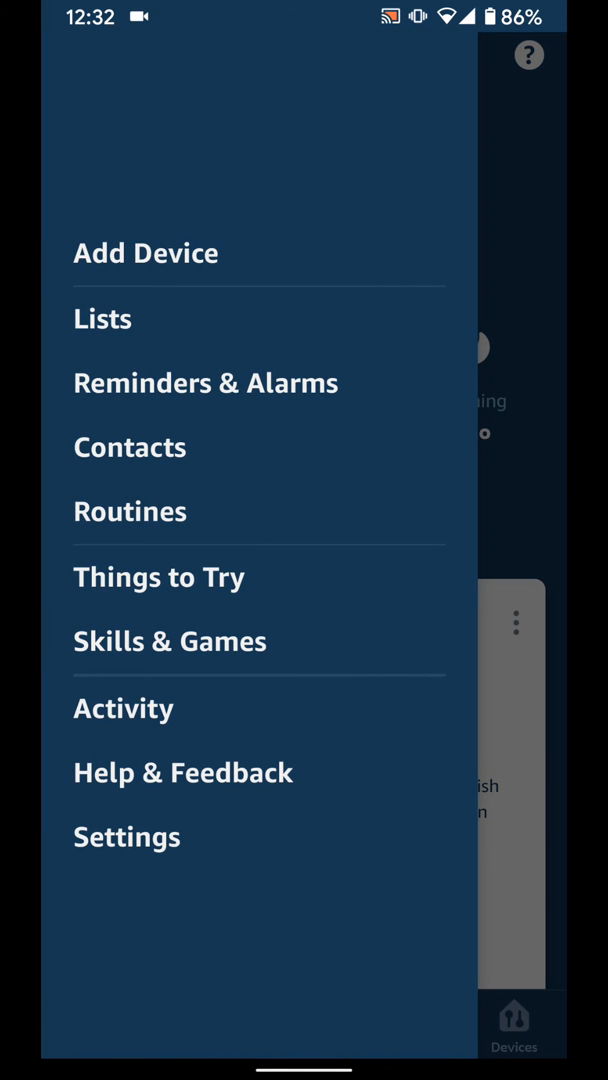
left_click(130, 511)
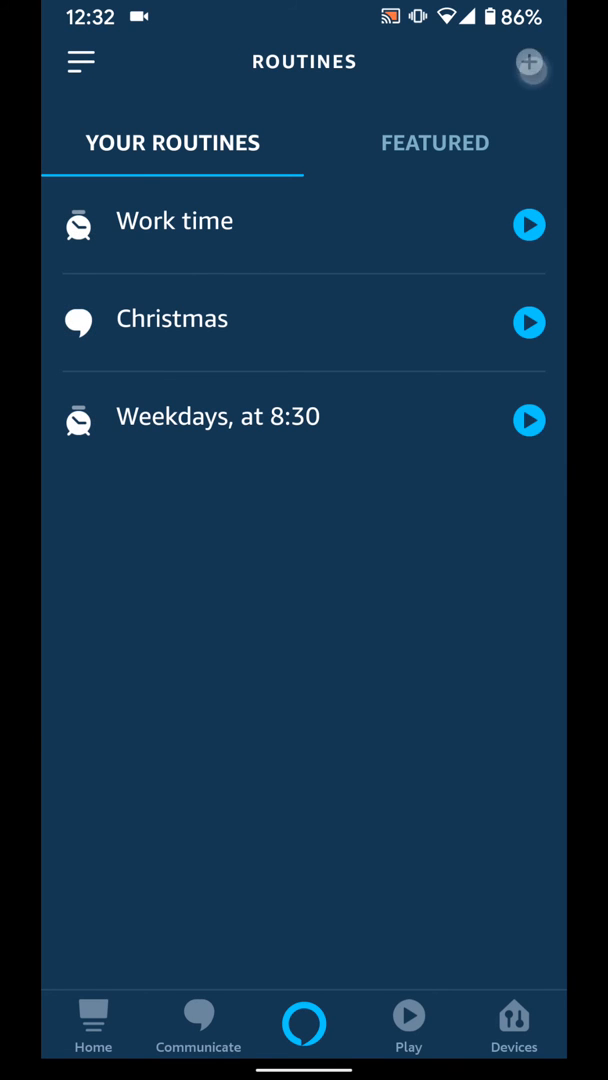
left_click(530, 62)
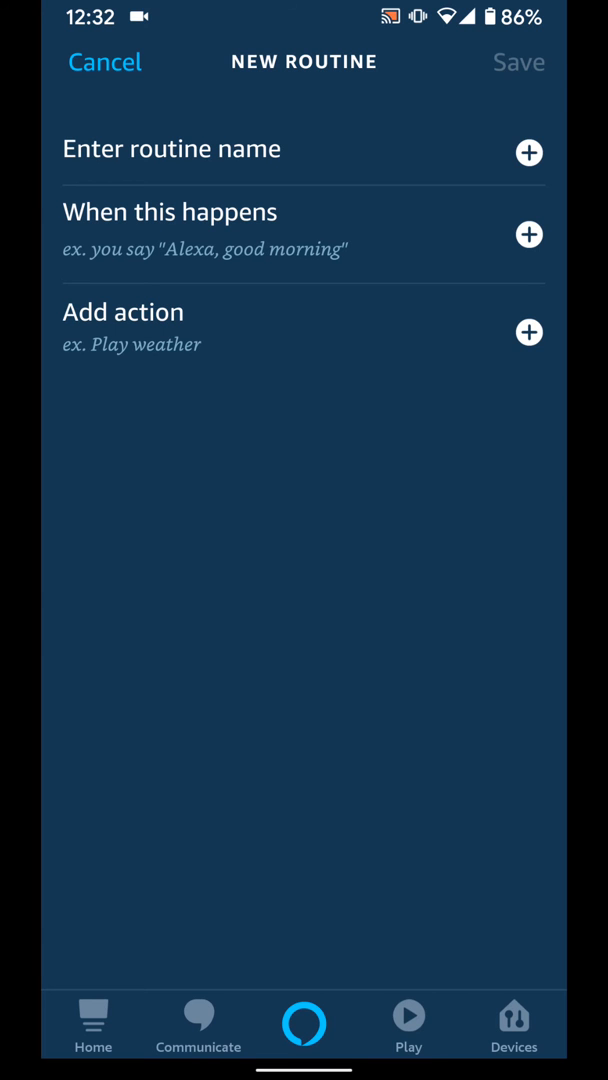
Name the routine 'my commute' and show the trigger type choices
left_click(300, 148)
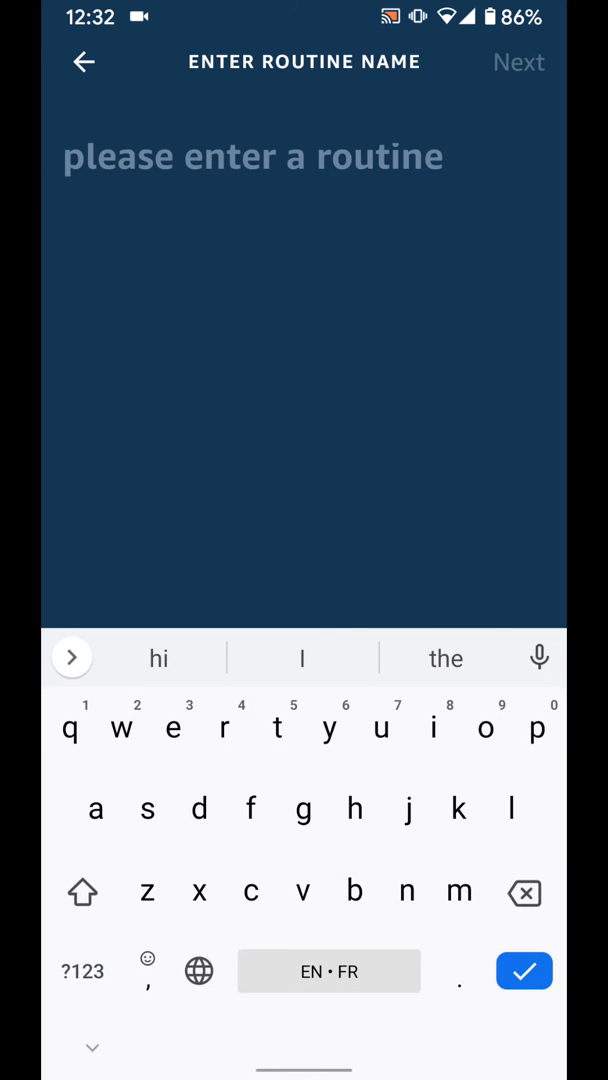
left_click(250, 157)
type("my commute")
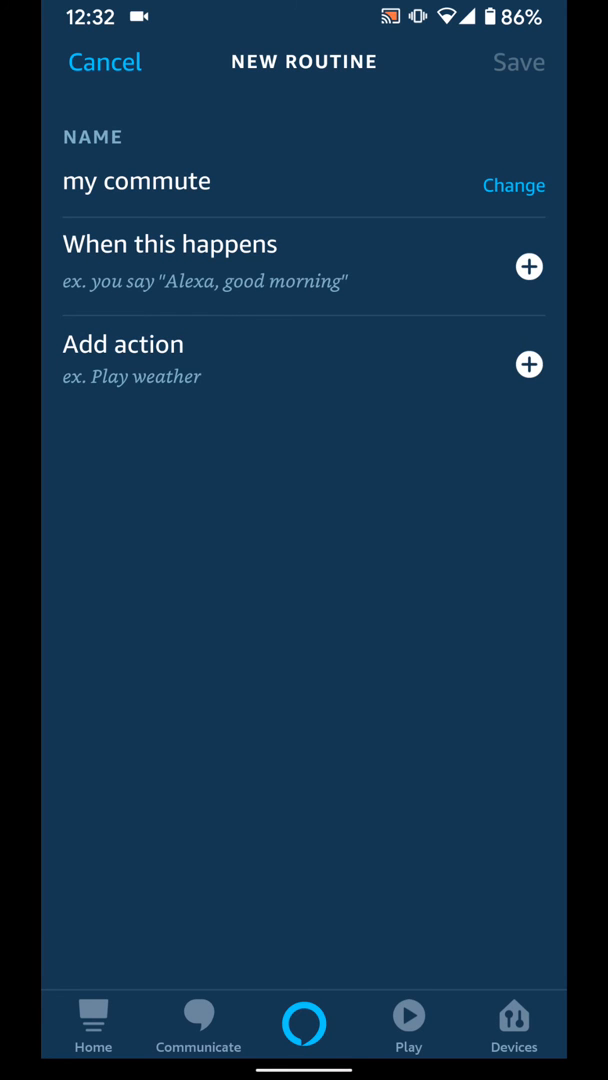
left_click(529, 267)
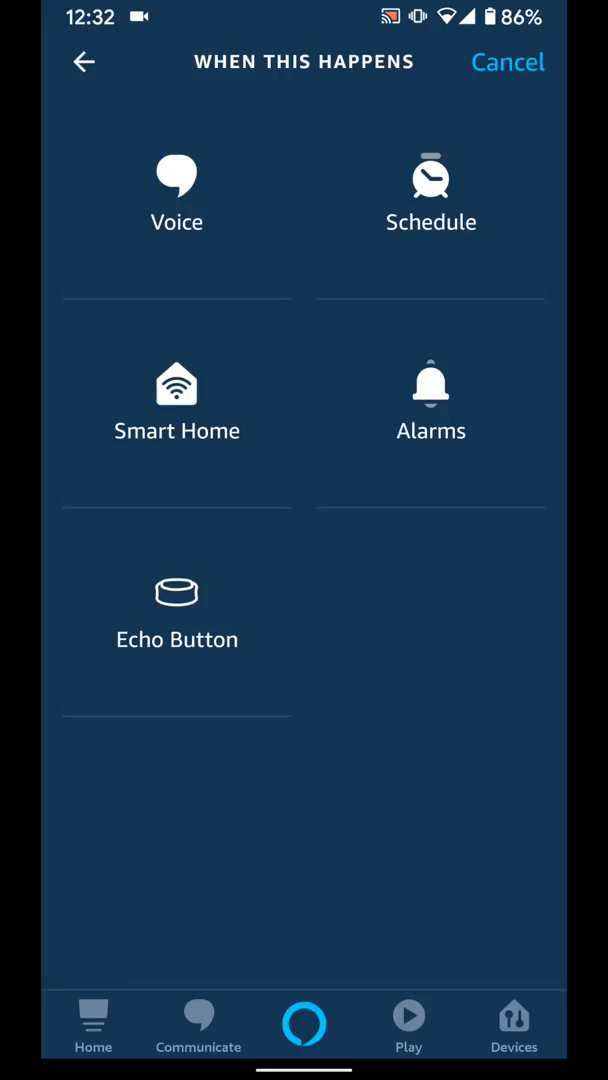
Set a schedule trigger at 07:00 repeating on Weekdays
left_click(430, 190)
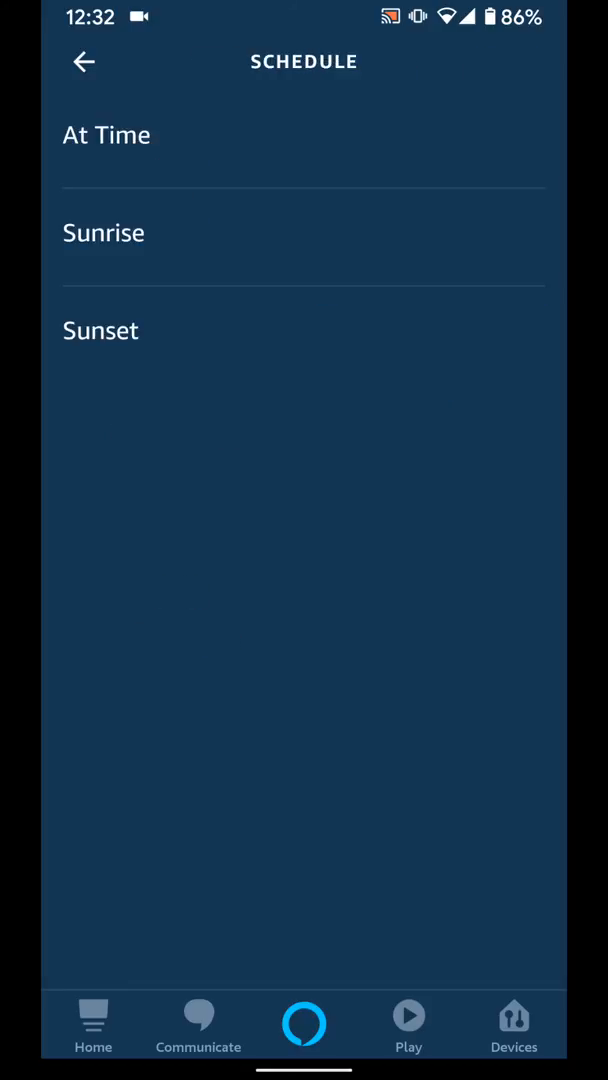
left_click(106, 134)
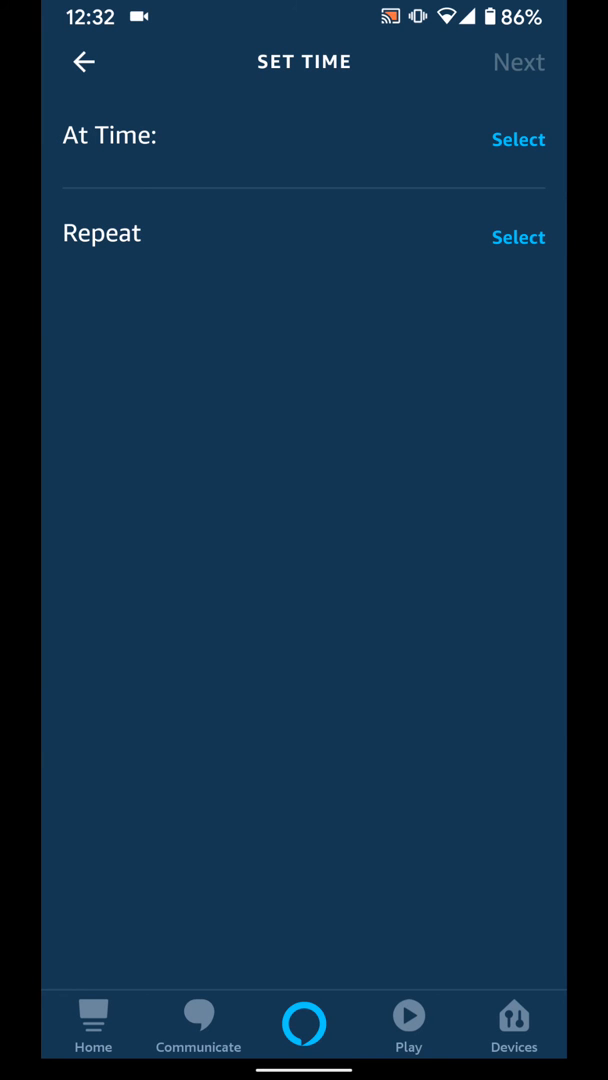
left_click(518, 139)
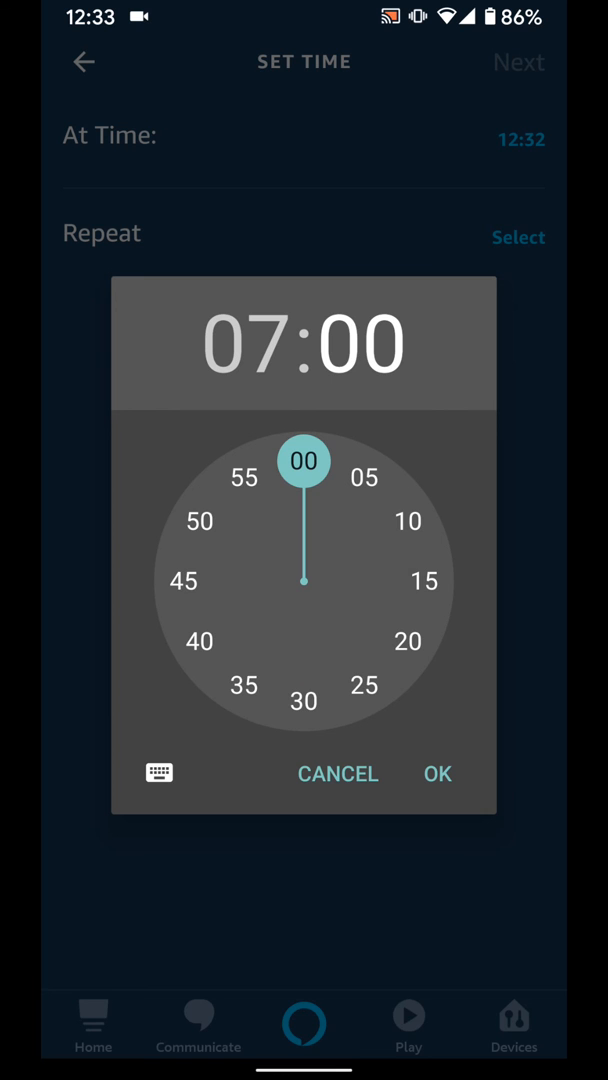
left_click(436, 773)
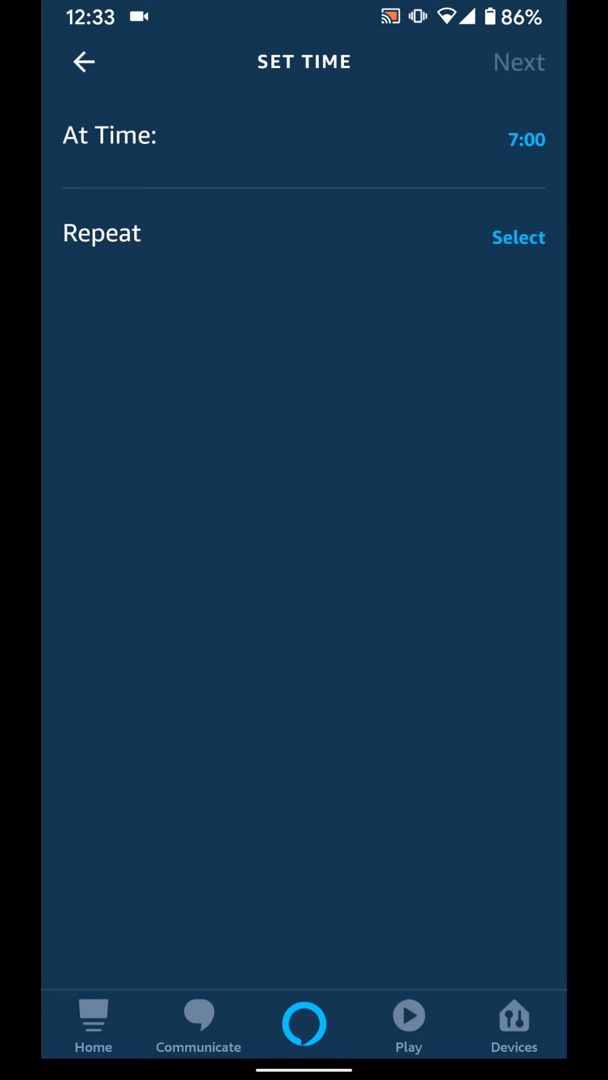
left_click(518, 237)
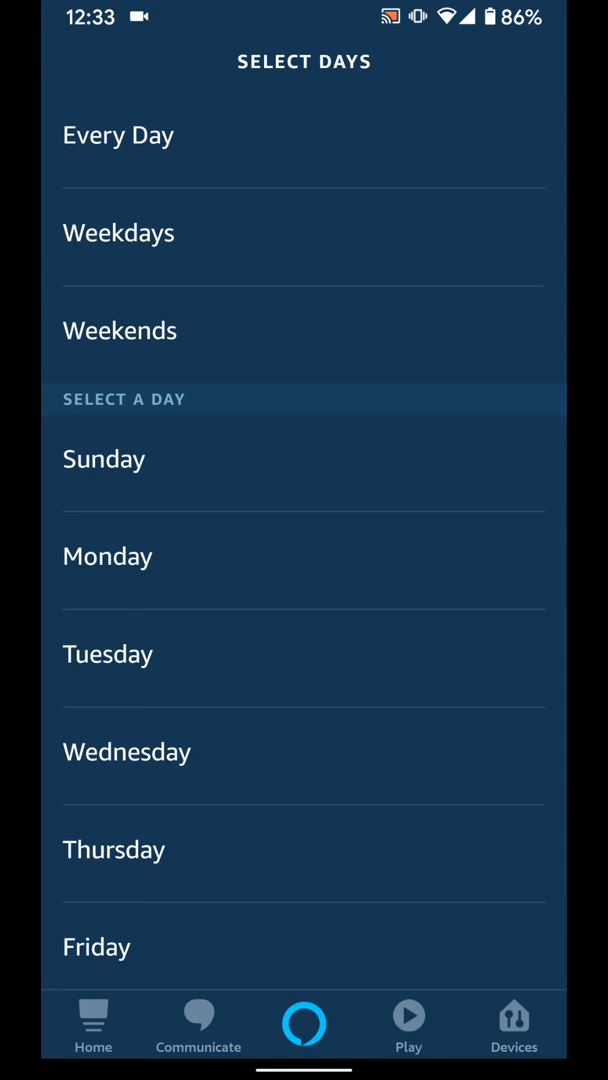
left_click(118, 232)
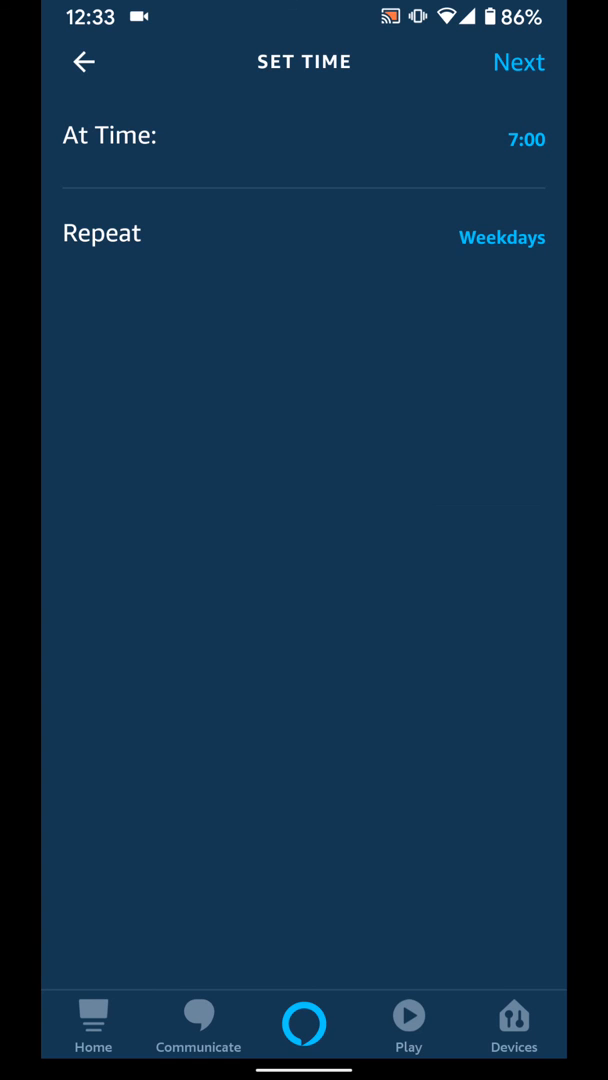
left_click(519, 61)
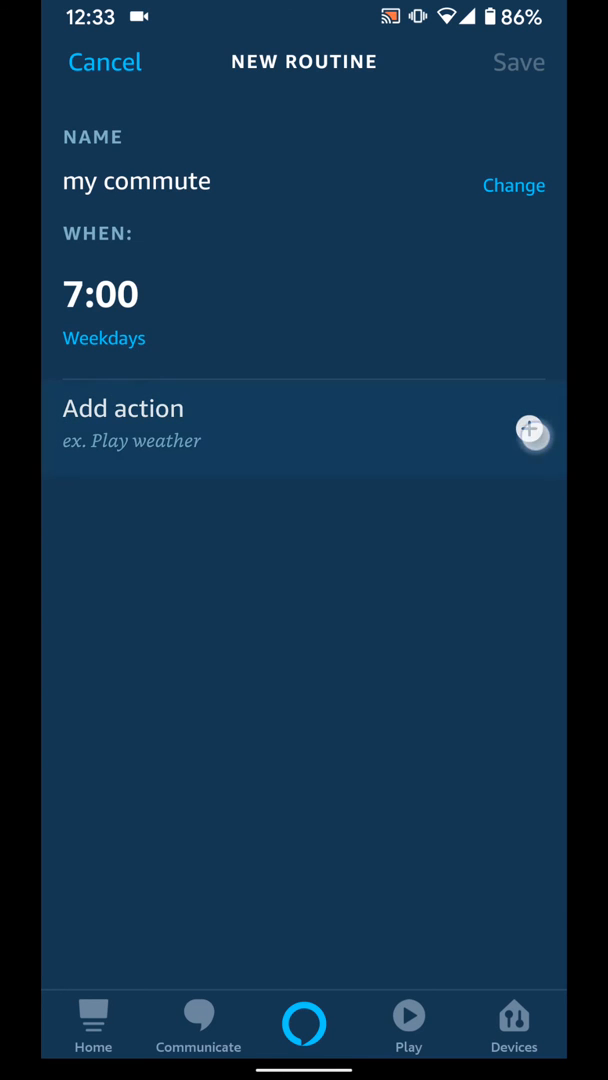
Add a Report traffic action from the Echo dot to the routine
left_click(534, 434)
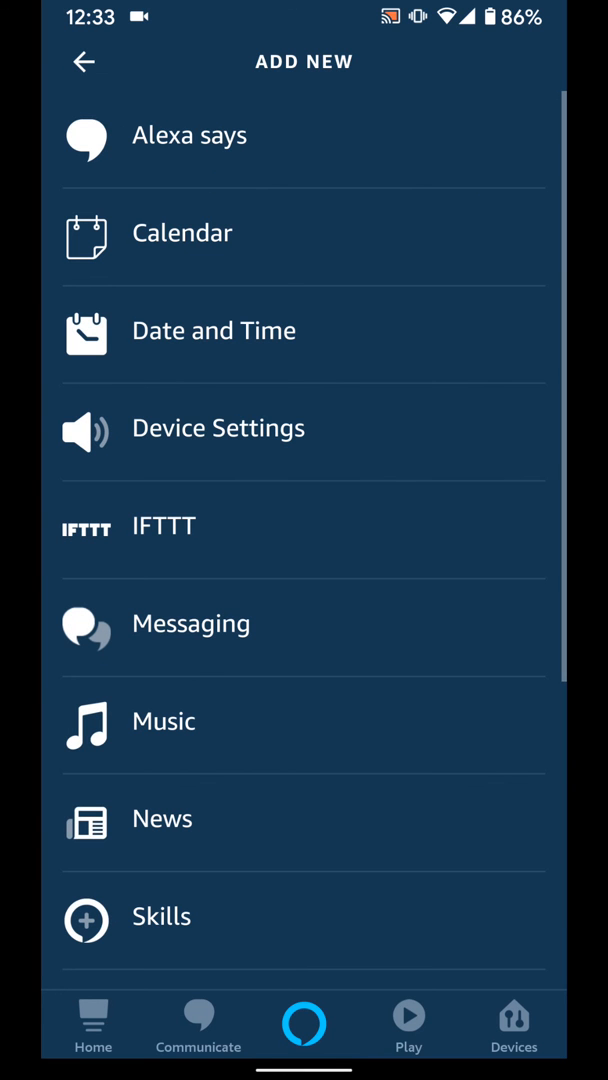
scroll("down", 3)
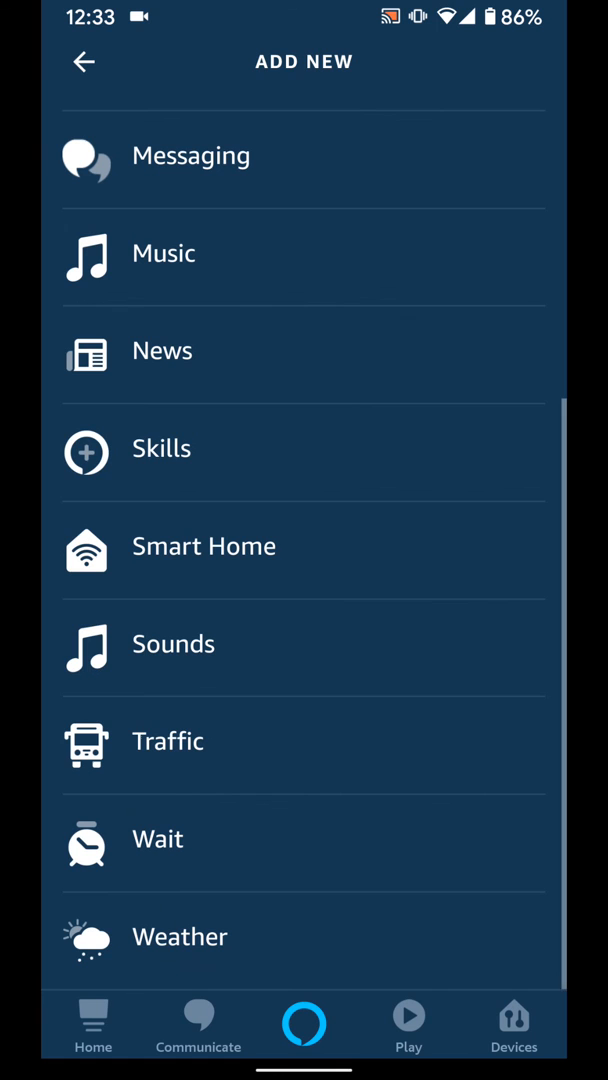
left_click(304, 741)
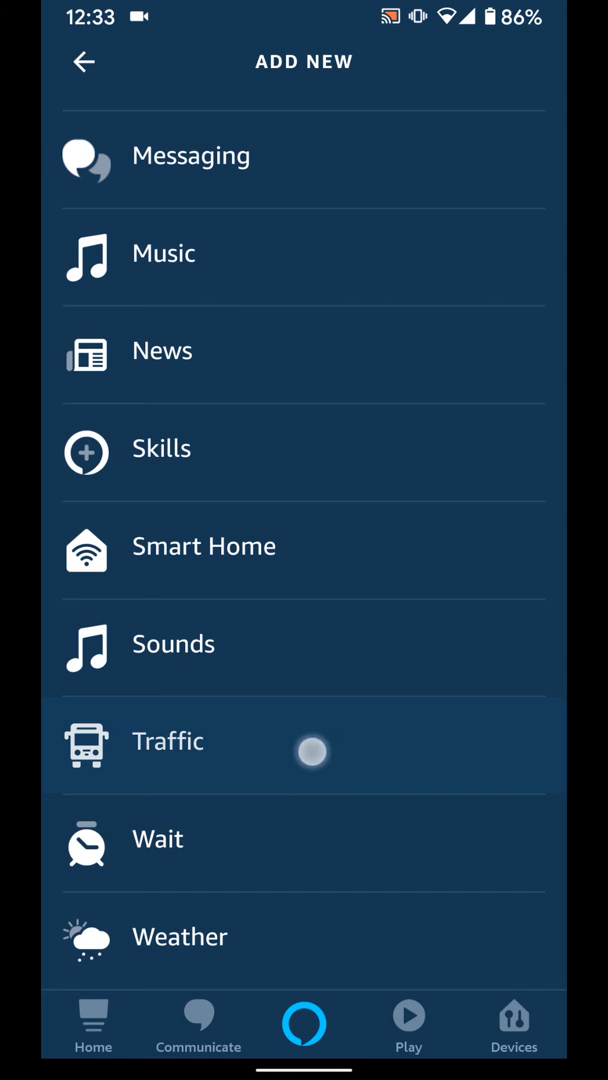
left_click(168, 741)
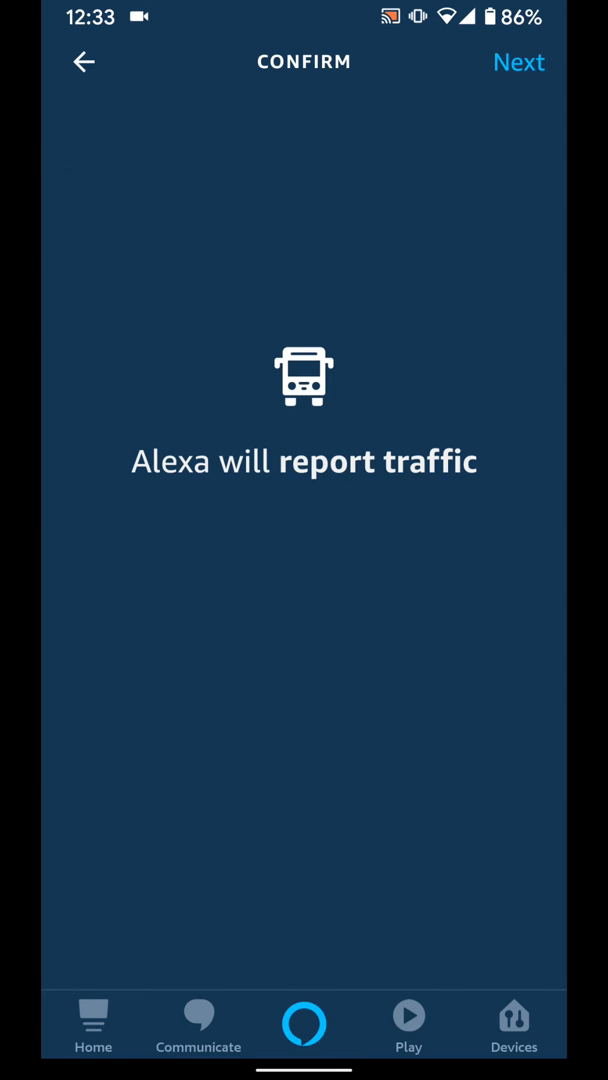
left_click(519, 62)
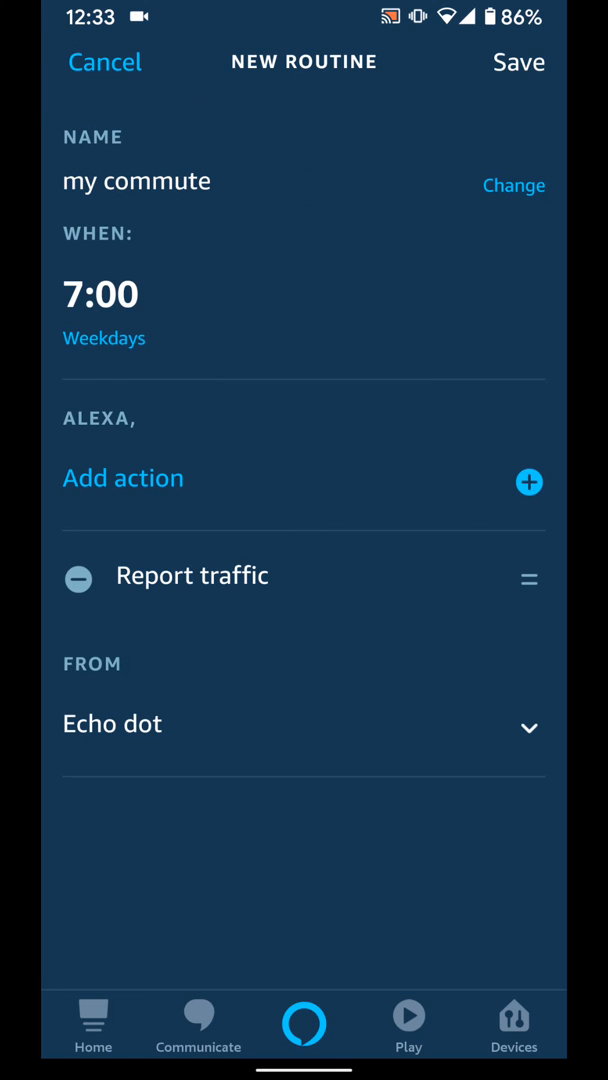
Save 'my commute' into Your Routines and go to the phone's home screen
left_click(519, 62)
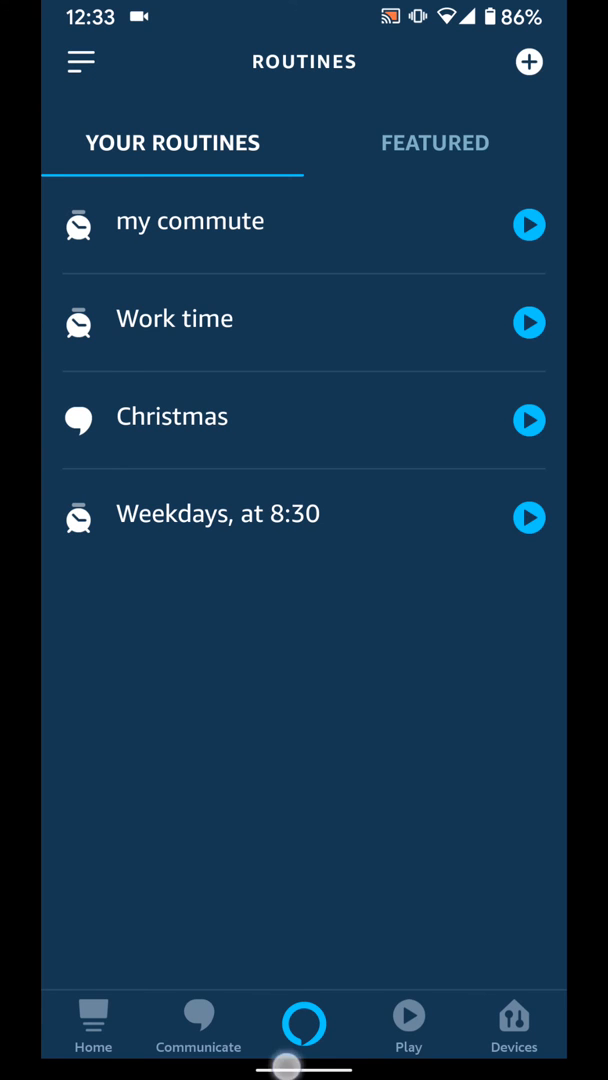
key("home")
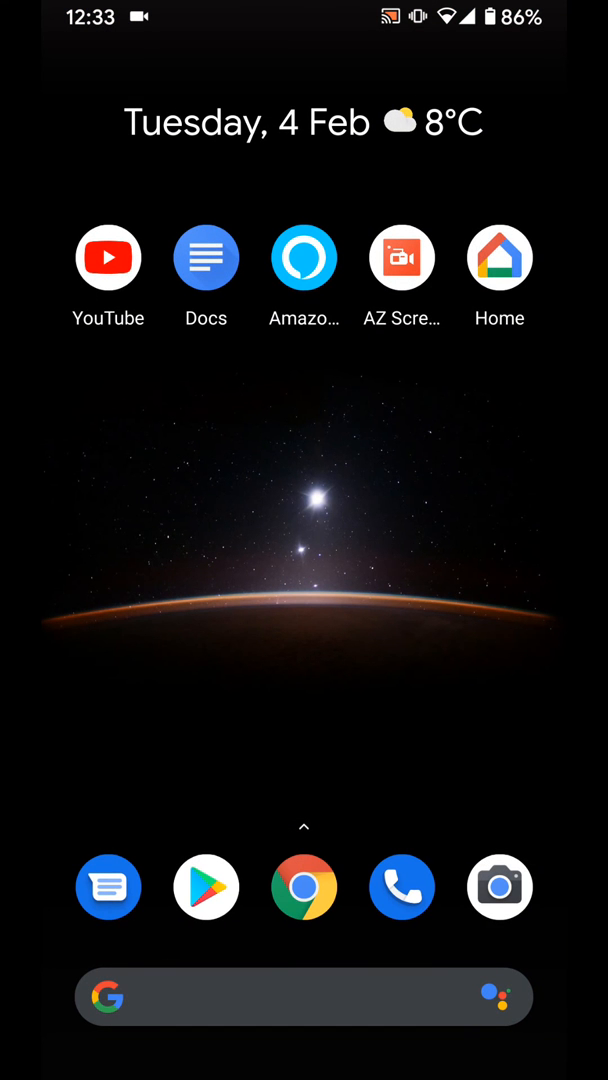